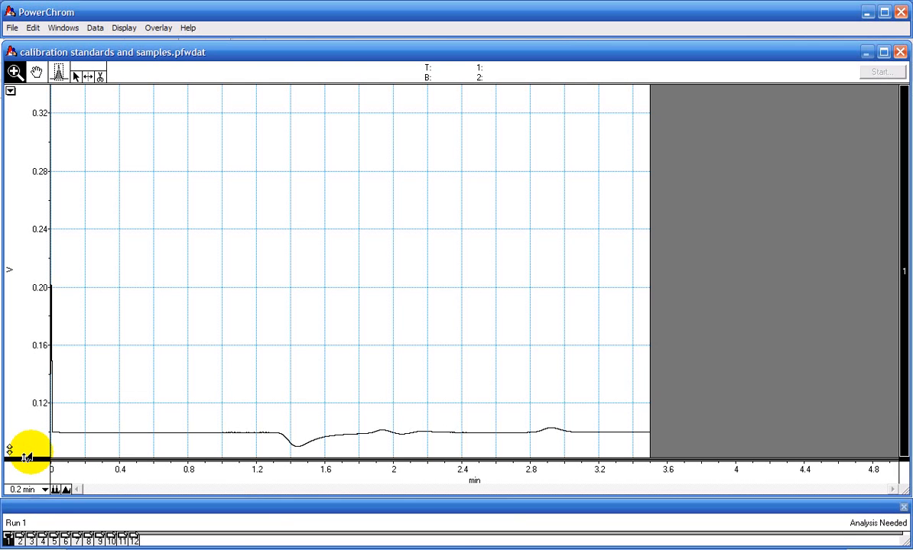
# Display Run 7's chromatogram, showing its large peak near 2.9 min.
pyautogui.click(17, 540)
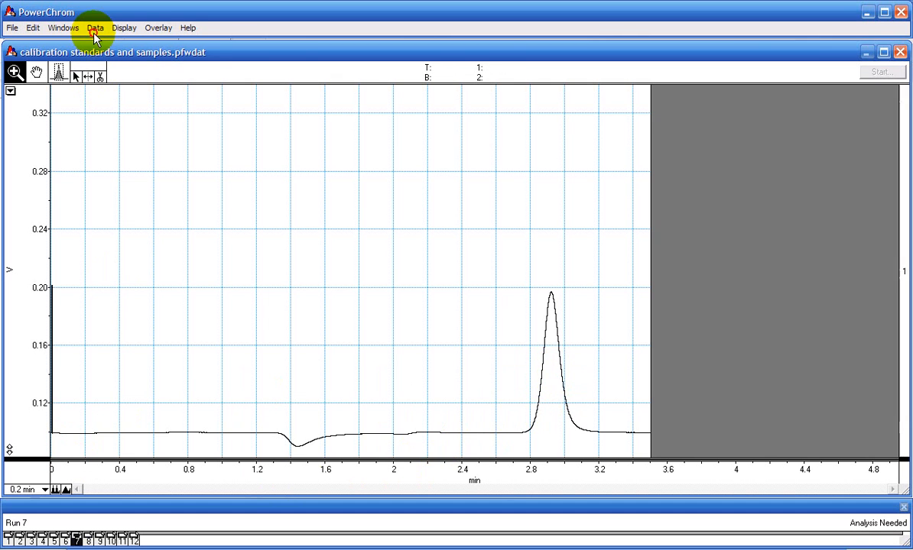
pyautogui.click(95, 28)
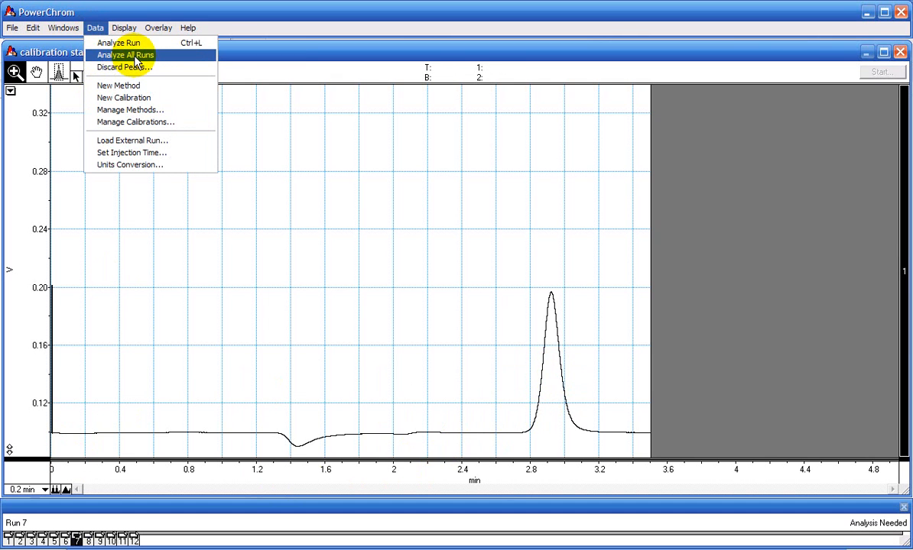
pyautogui.click(118, 42)
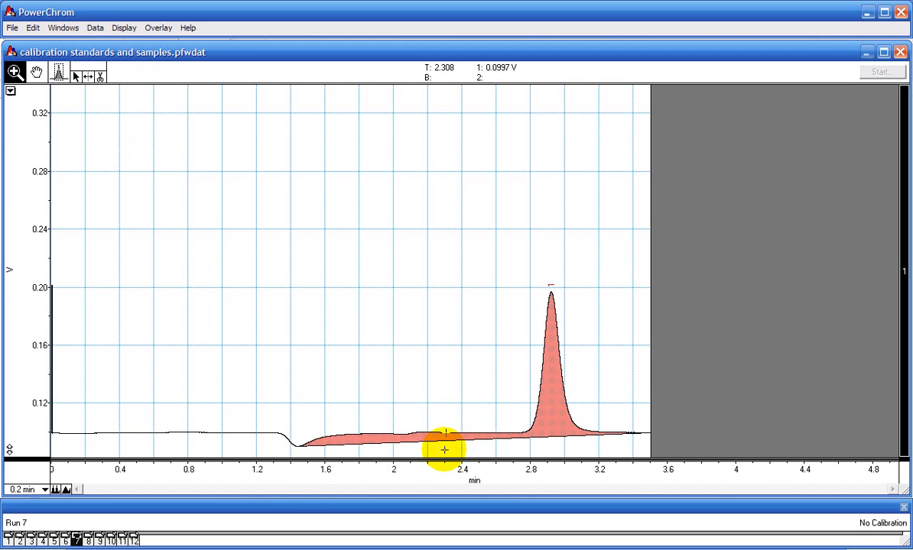
pyautogui.click(95, 28)
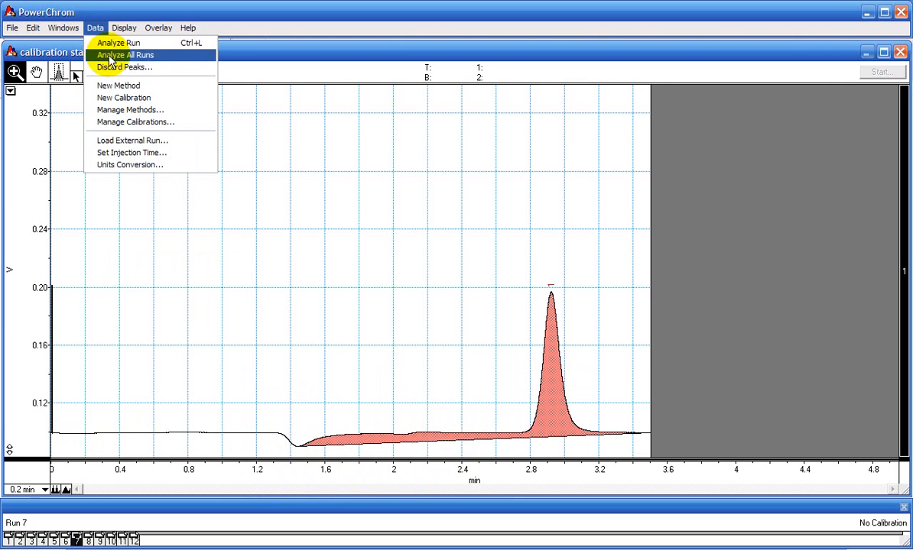
pyautogui.click(124, 67)
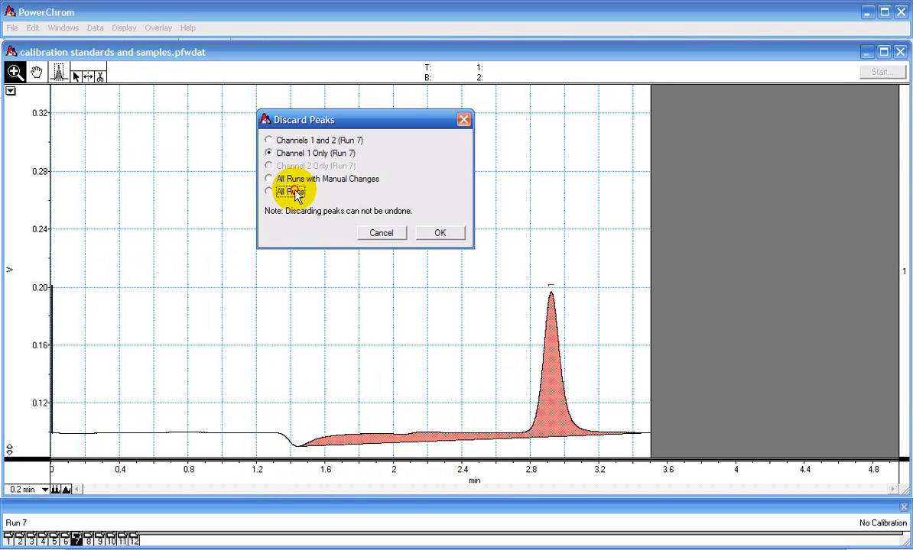
pyautogui.click(439, 233)
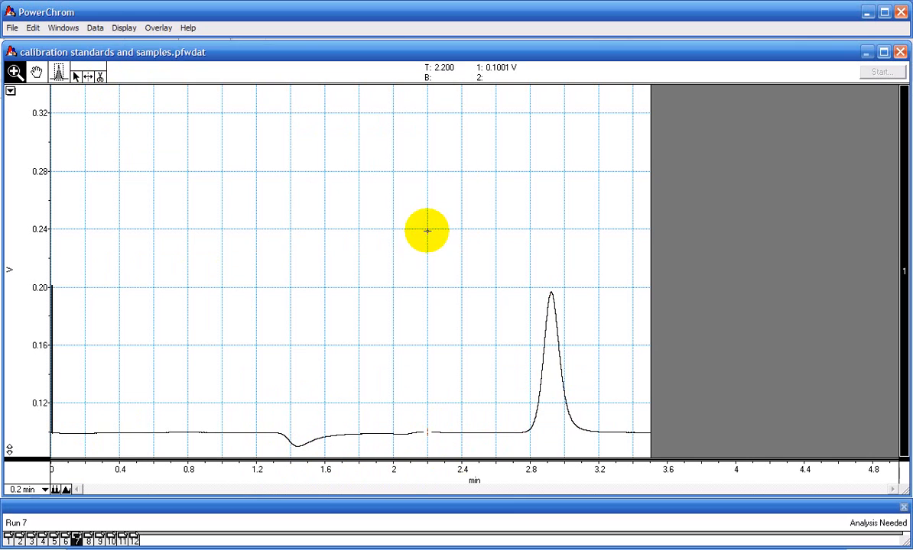
pyautogui.click(95, 27)
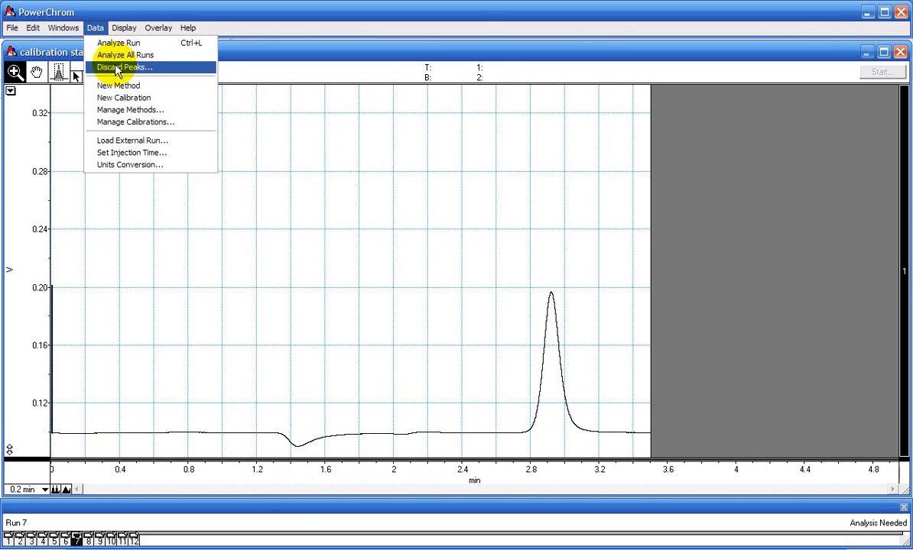
# Create Method 1 with integration off at 0.00 min and back on at 2.40 min.
pyautogui.click(118, 85)
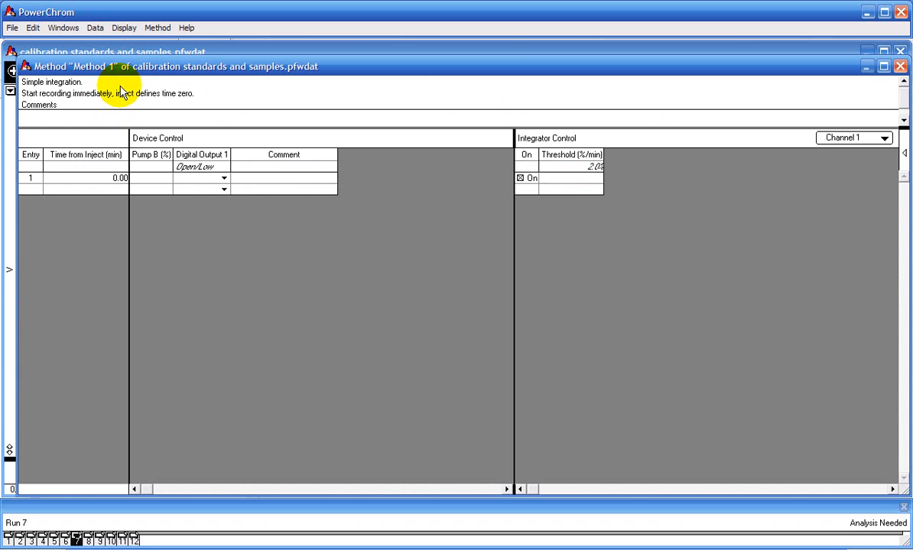
pyautogui.click(111, 190)
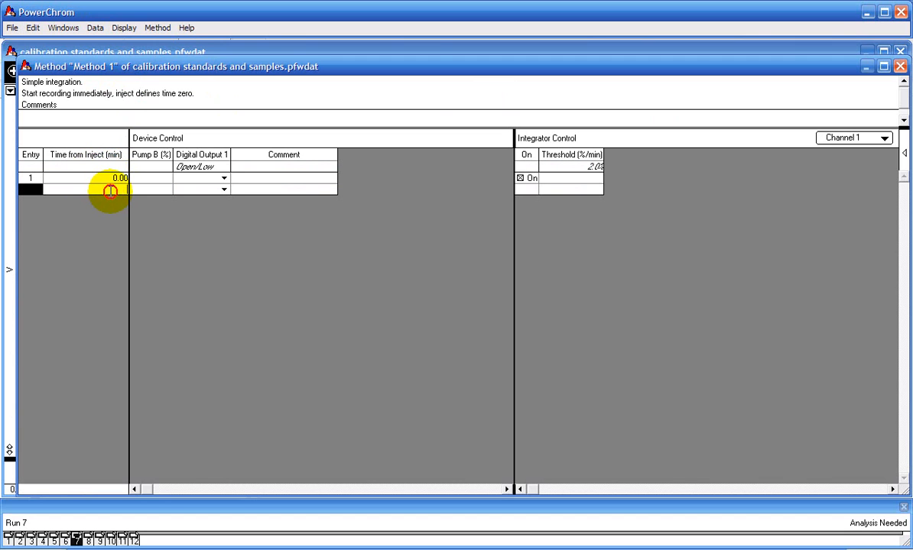
pyautogui.write('2.40')
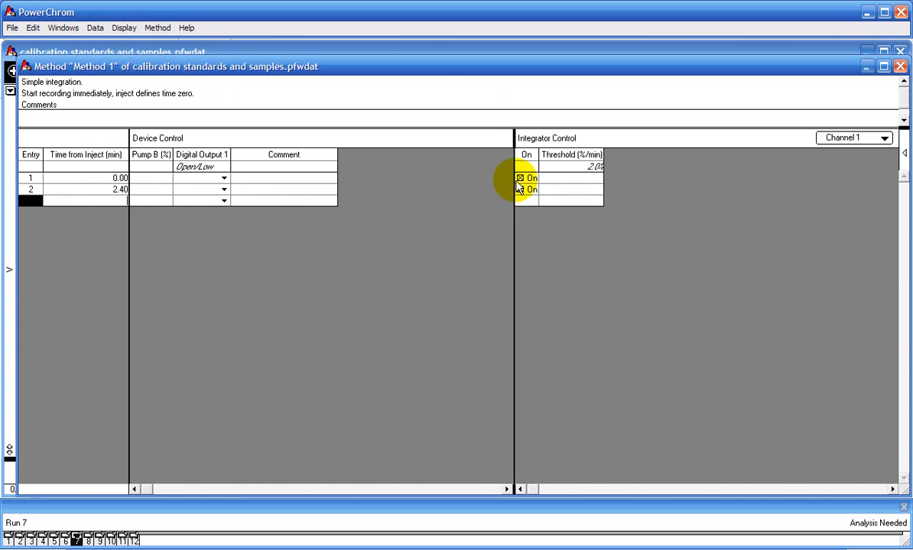
pyautogui.click(520, 177)
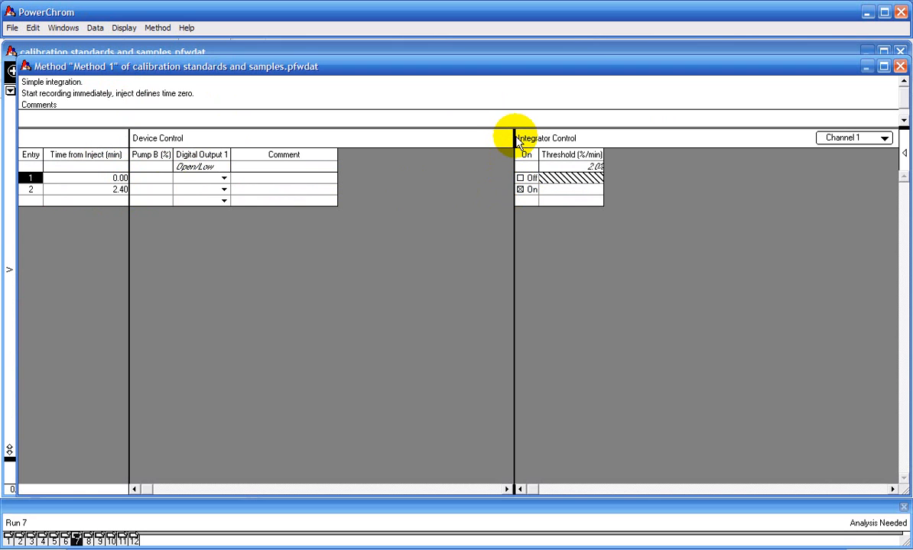
pyautogui.moveTo(514, 138); pyautogui.dragTo(357, 138)
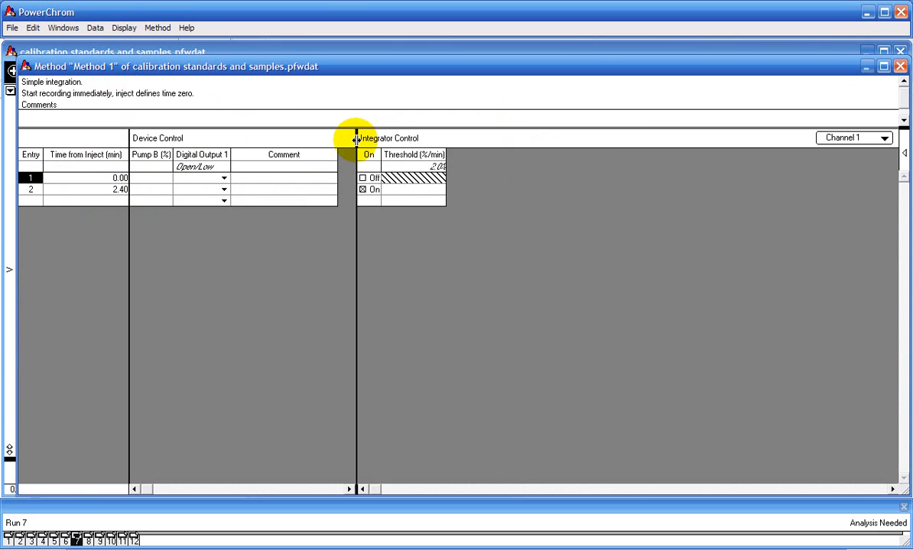
# Switch Method 1 to expert integration, exposing WMin, WMax and Baseline Type.
pyautogui.click(157, 27)
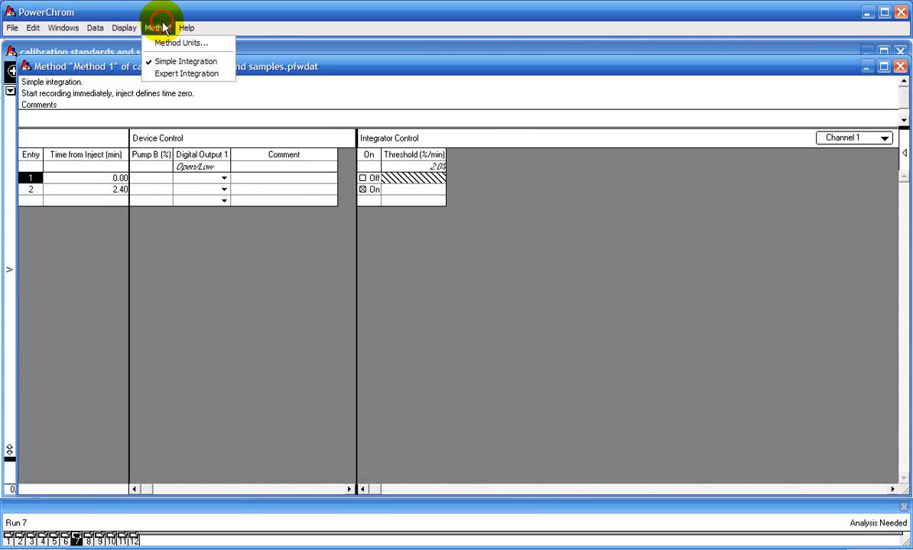
pyautogui.click(186, 74)
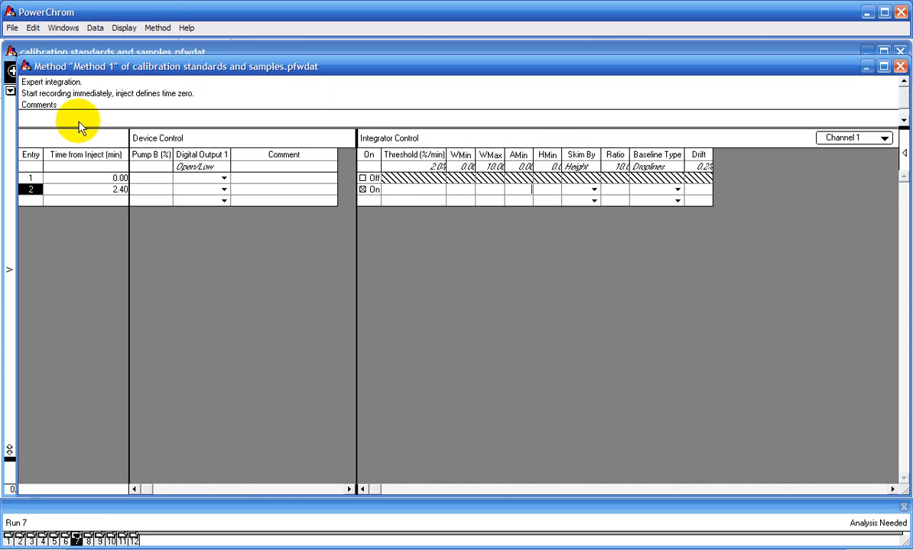
# Save the method as a method file named Method 1.
pyautogui.click(12, 28)
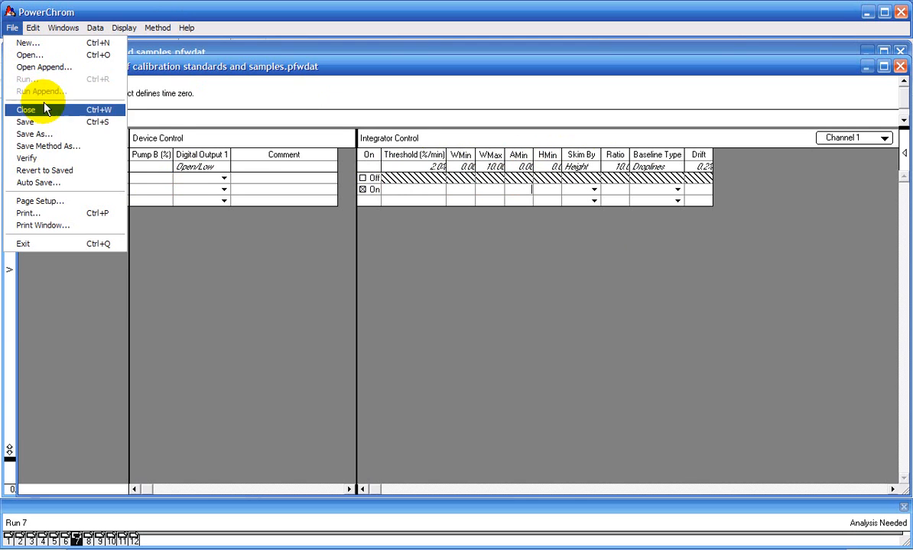
pyautogui.click(47, 146)
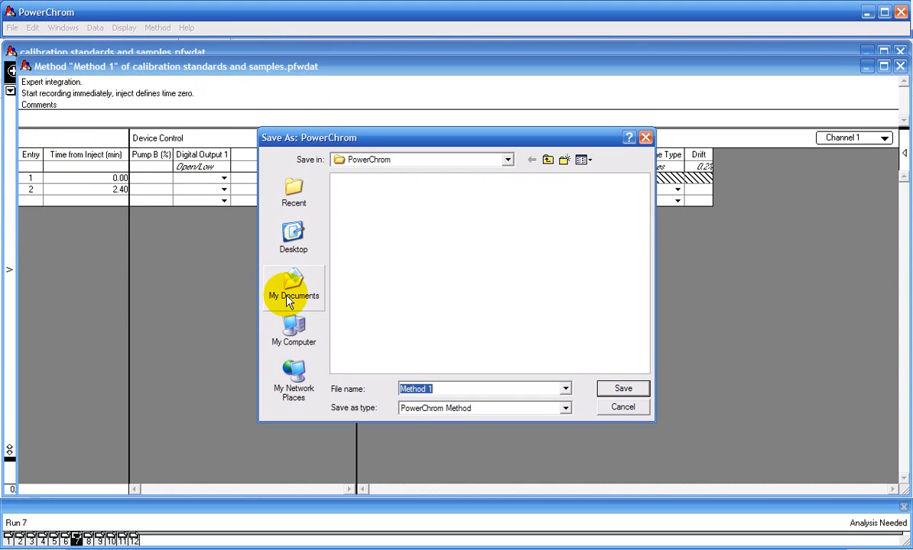
pyautogui.moveTo(580, 390)
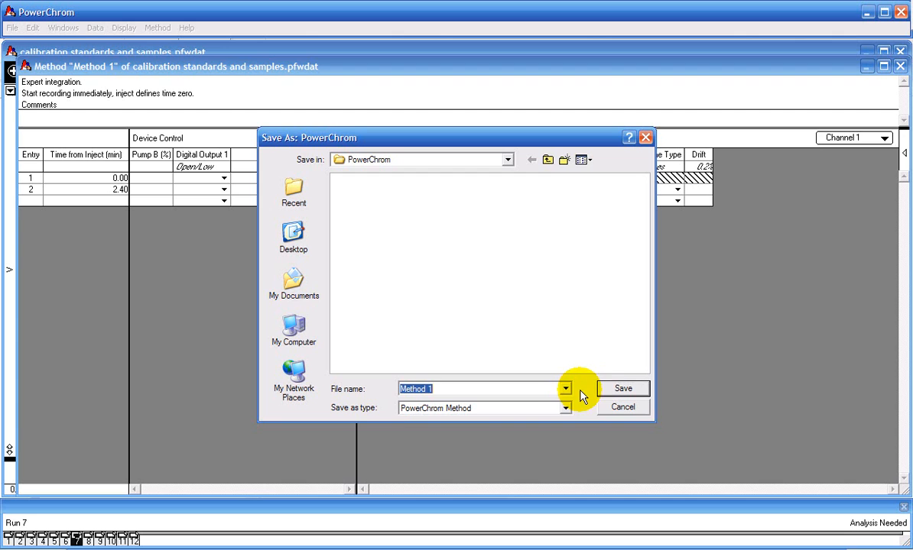
pyautogui.click(622, 388)
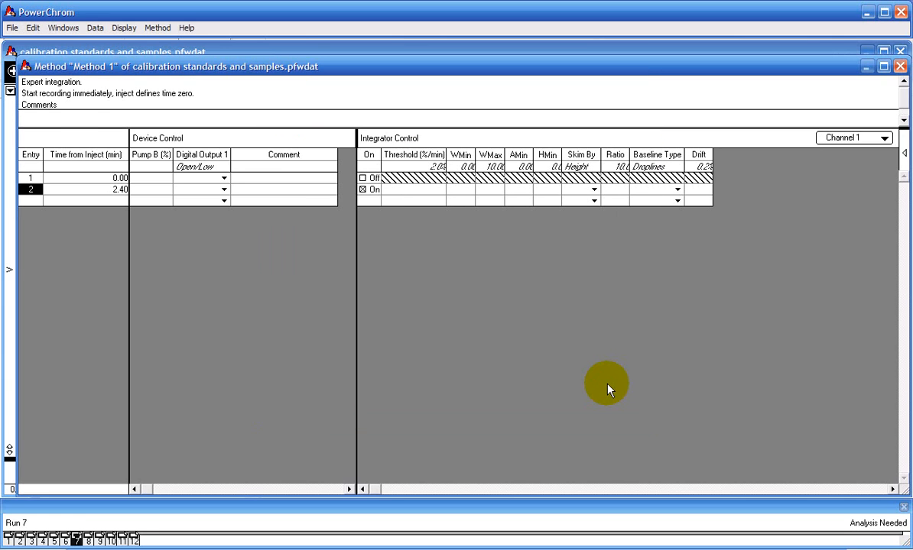
# In the sample table, set run 1's Method Used to Method 1.
pyautogui.click(63, 28)
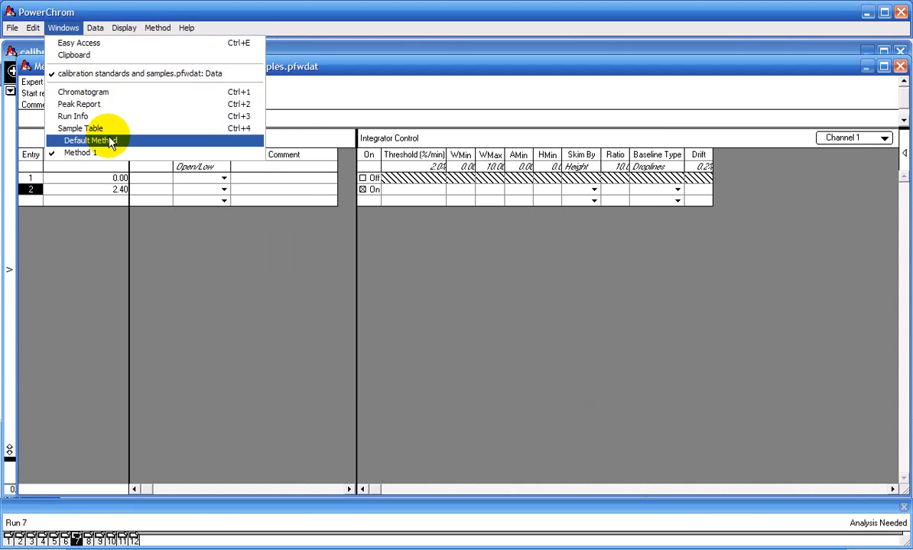
pyautogui.click(80, 128)
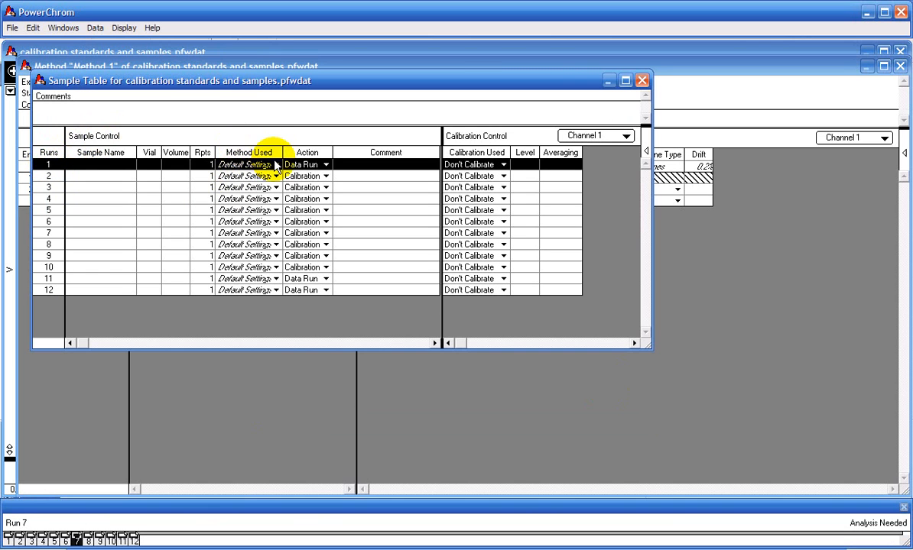
pyautogui.click(277, 164)
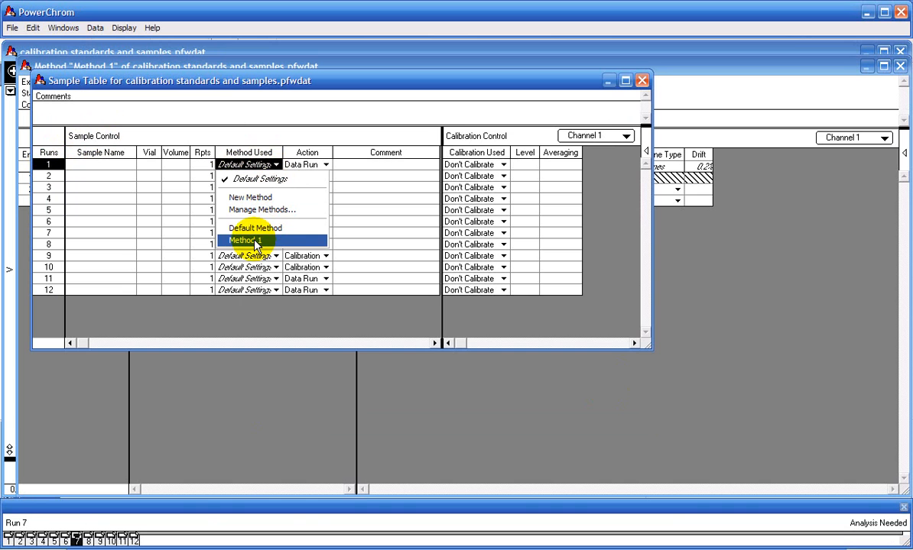
pyautogui.click(243, 240)
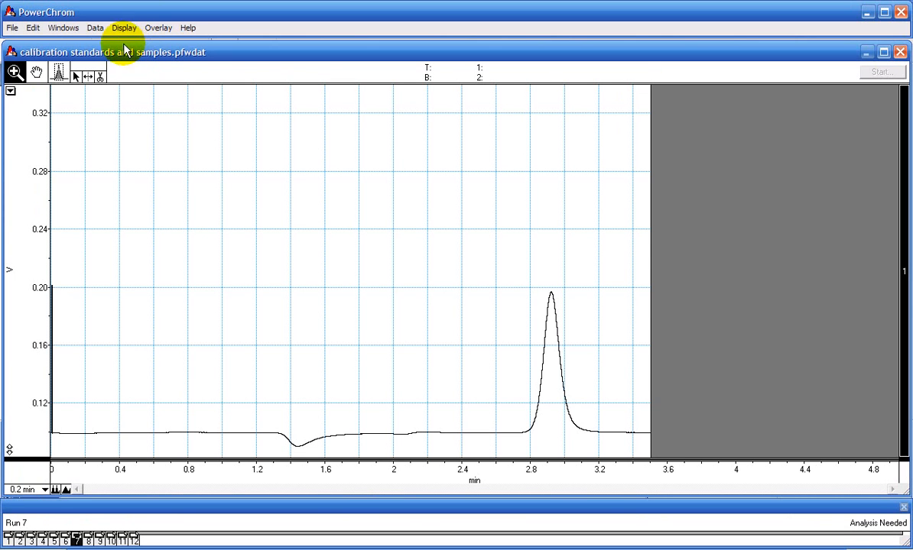
# Analyze all runs and check the integrated 2.9-min peaks on runs 8 and 9.
pyautogui.click(94, 28)
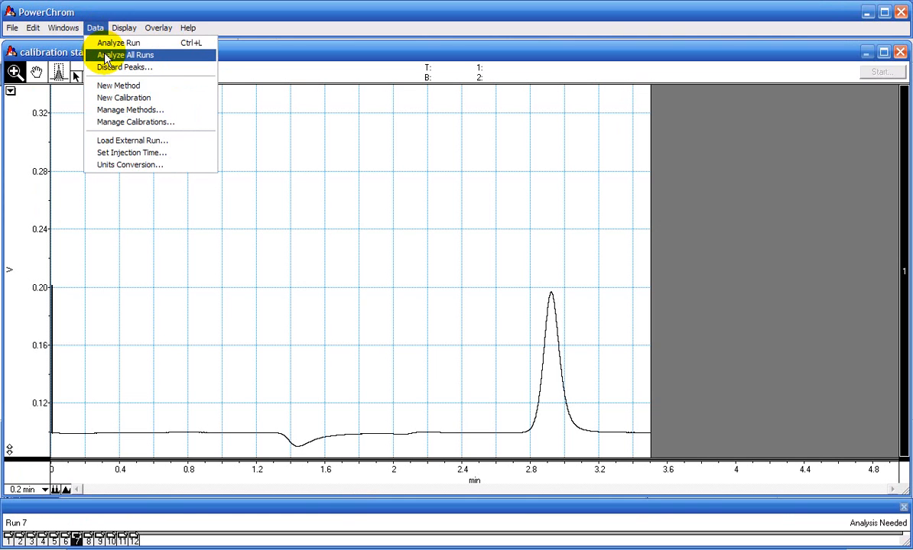
pyautogui.click(118, 42)
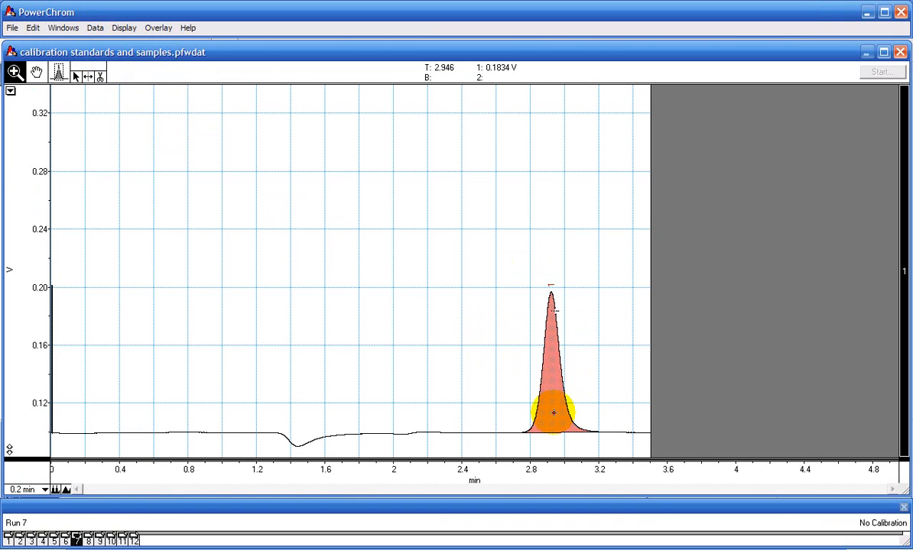
pyautogui.click(98, 541)
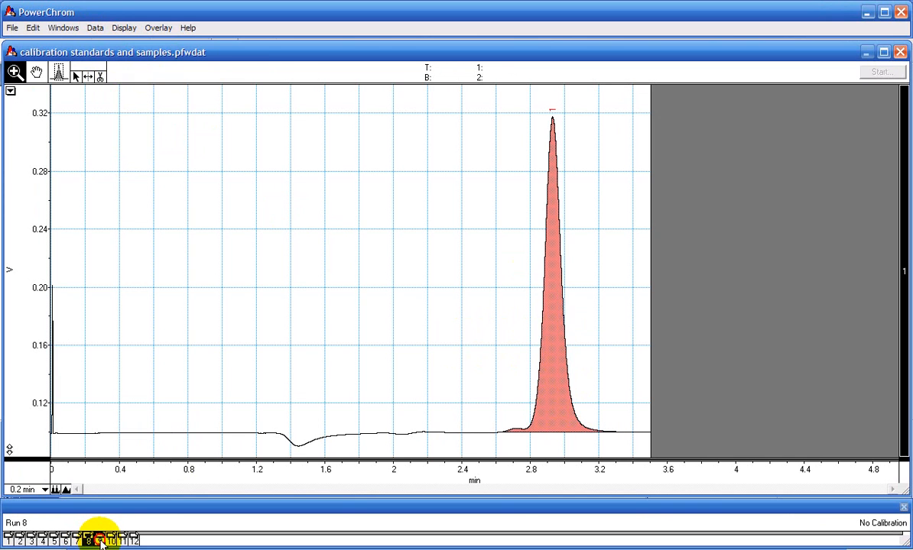
pyautogui.click(112, 541)
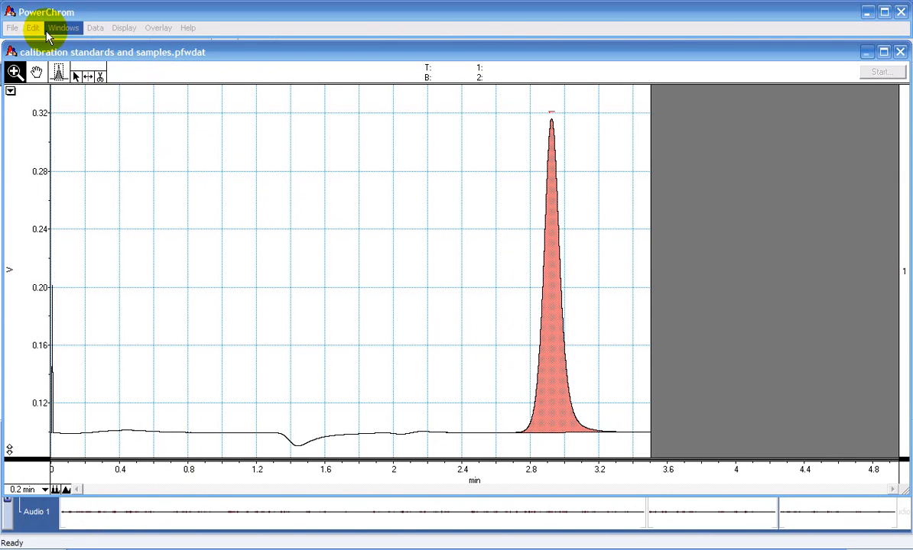
# Open run 10's peak report, listing one peak at 2.92 min with area 1.508.
pyautogui.click(62, 27)
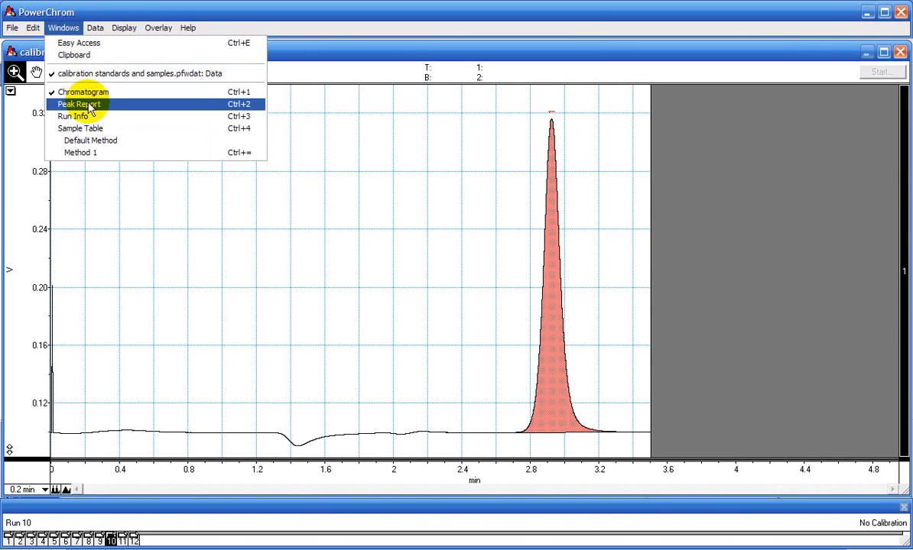
pyautogui.click(78, 104)
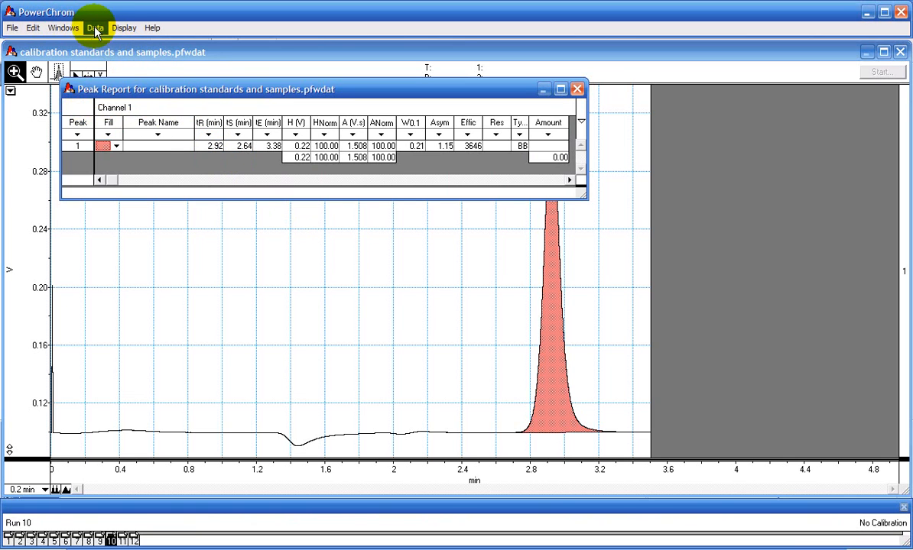
pyautogui.click(94, 28)
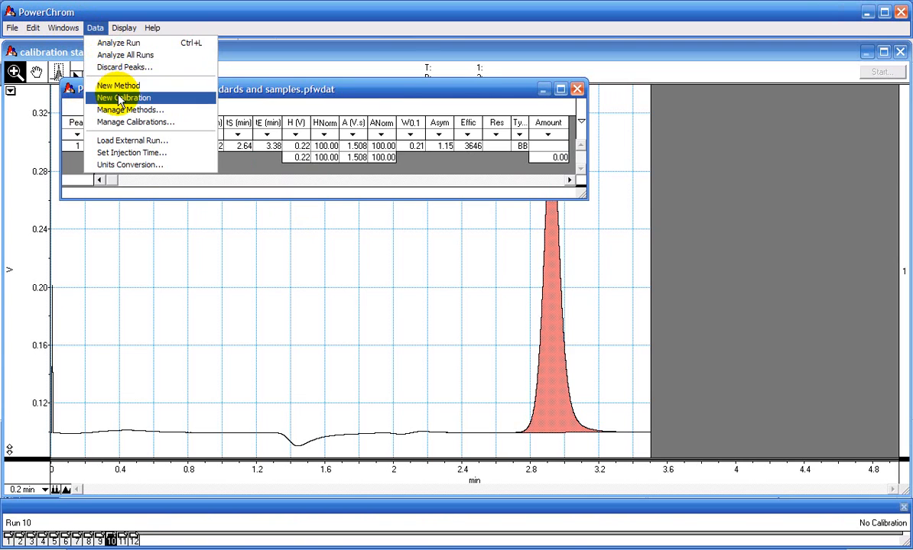
# Create Calibration 1, naming the 2.92-min peak chloride with a blue fill.
pyautogui.click(122, 97)
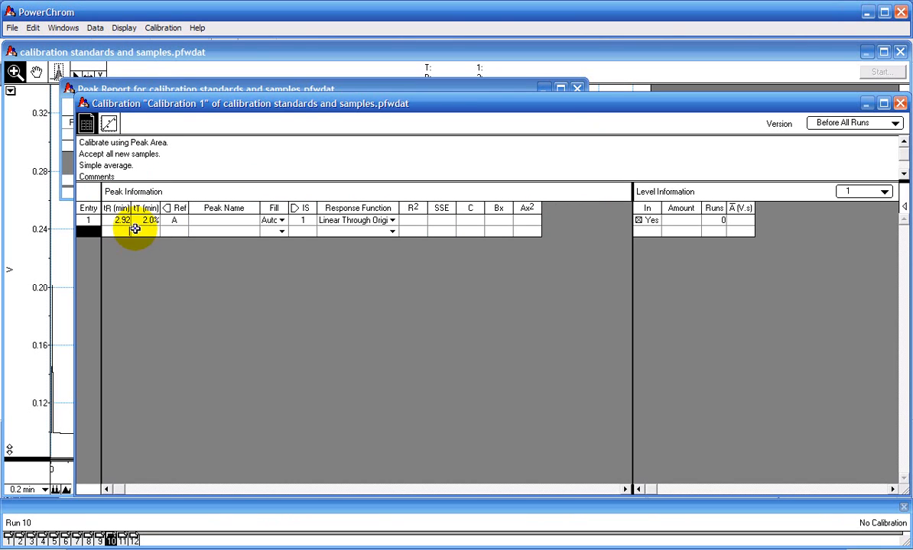
pyautogui.click(282, 220)
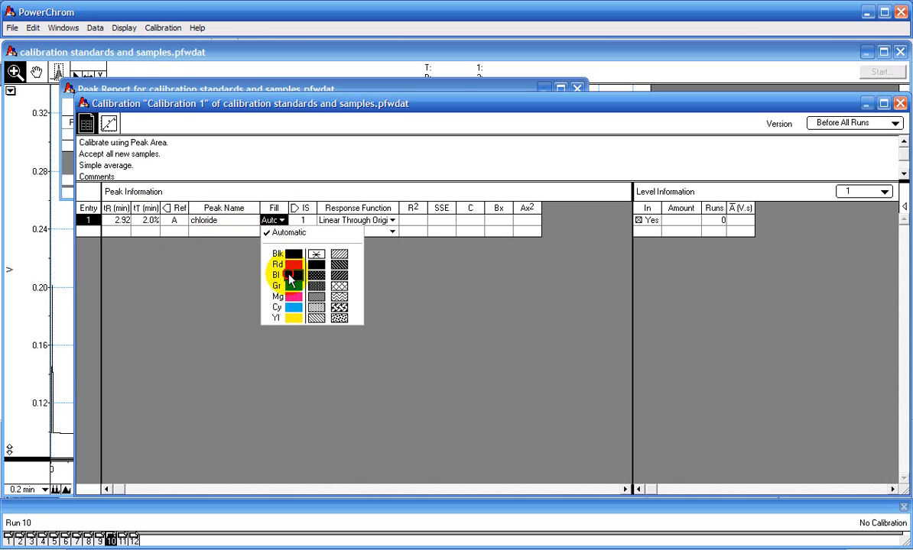
pyautogui.click(293, 266)
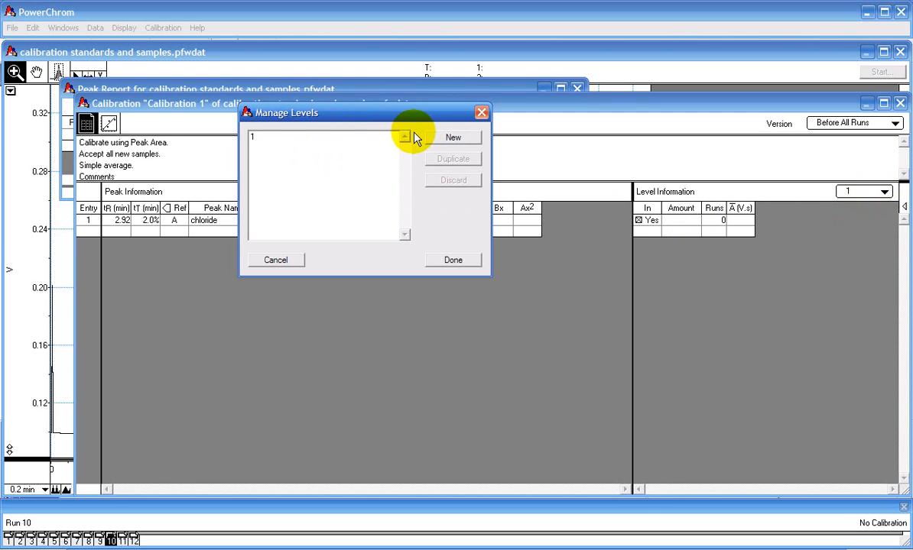
# Add chloride levels 2 and 3 (amounts 5 and 10.00) with a quadratic response.
pyautogui.click(452, 137)
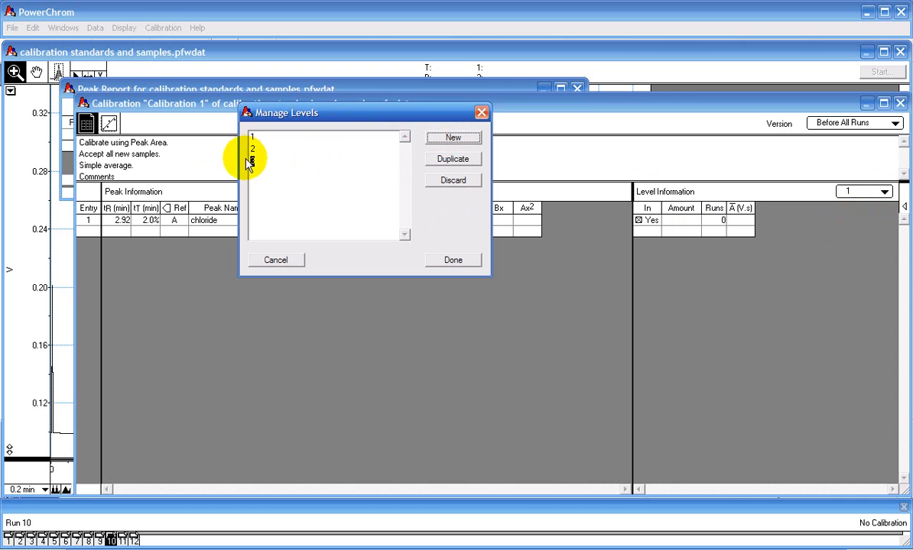
pyautogui.click(452, 260)
pyautogui.write('5')
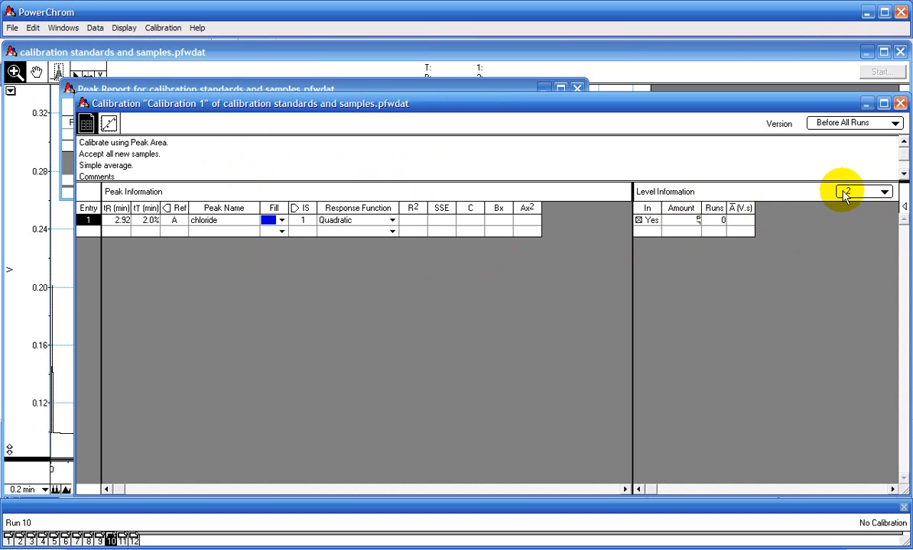
pyautogui.click(868, 191)
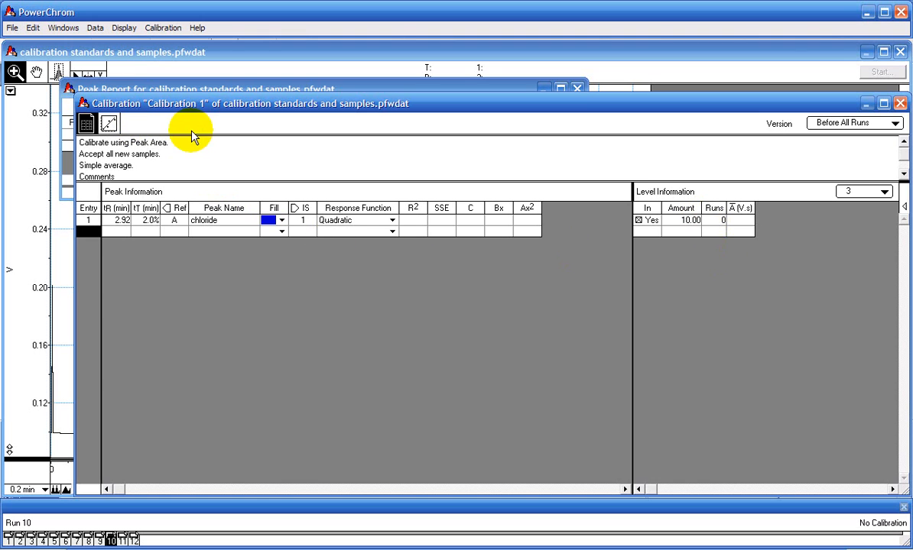
# Save the calibration as a calibration file named Calibration 1.
pyautogui.click(11, 27)
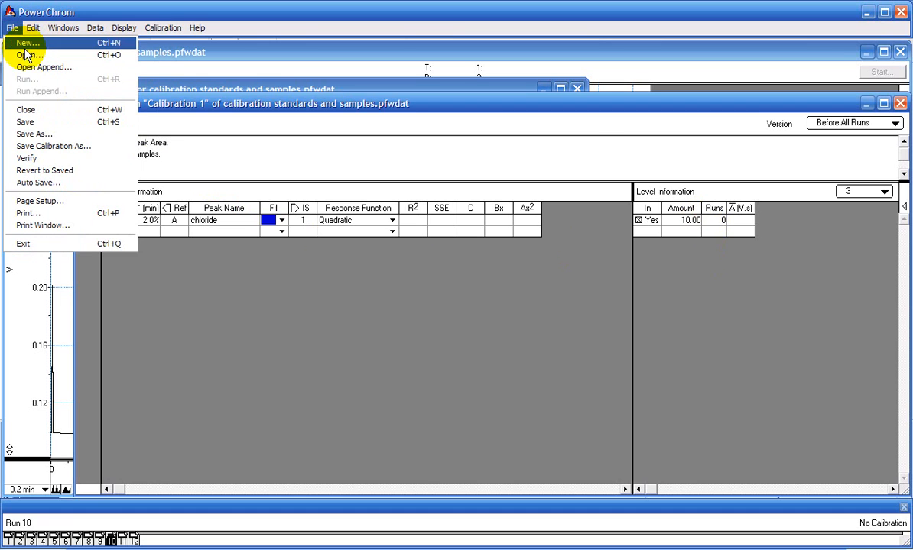
pyautogui.click(53, 146)
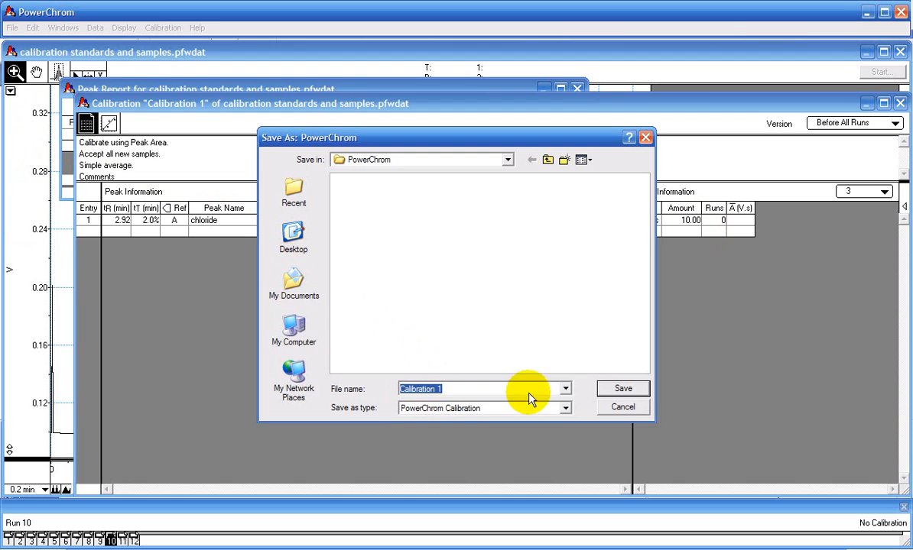
pyautogui.click(622, 388)
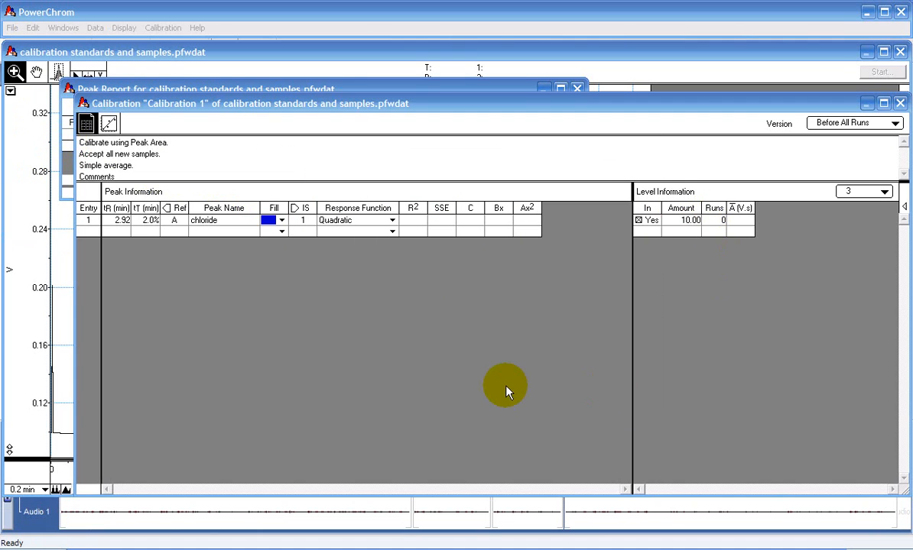
# Open the sample table and assign Calibration 1 to runs 1 and 2.
pyautogui.click(63, 27)
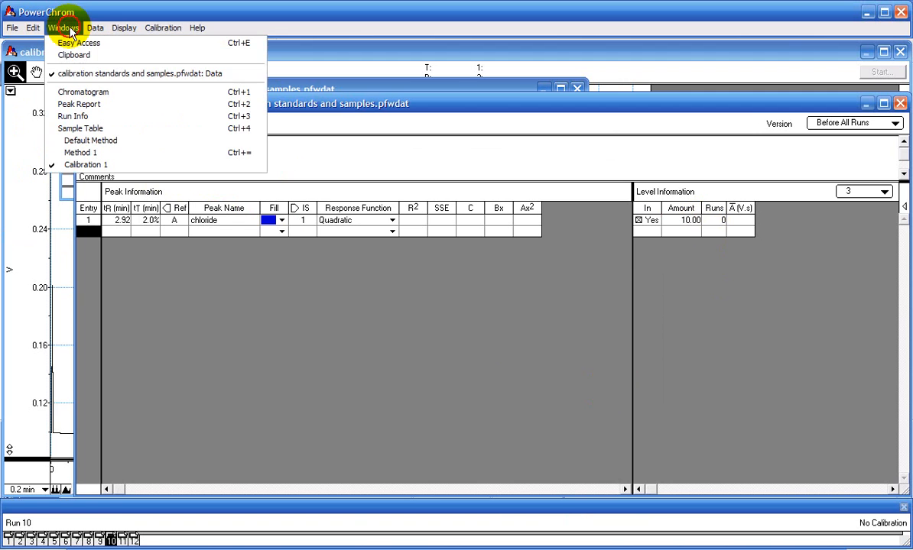
pyautogui.click(80, 128)
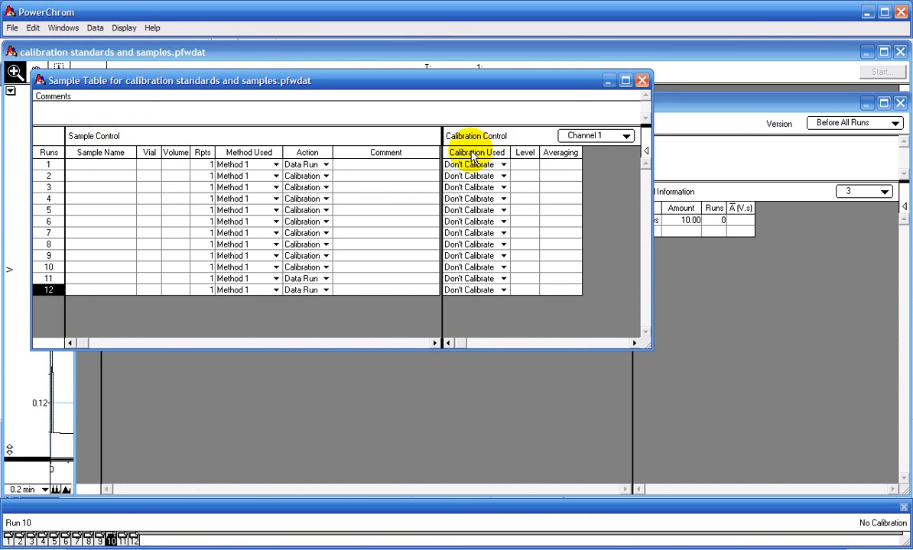
pyautogui.click(502, 164)
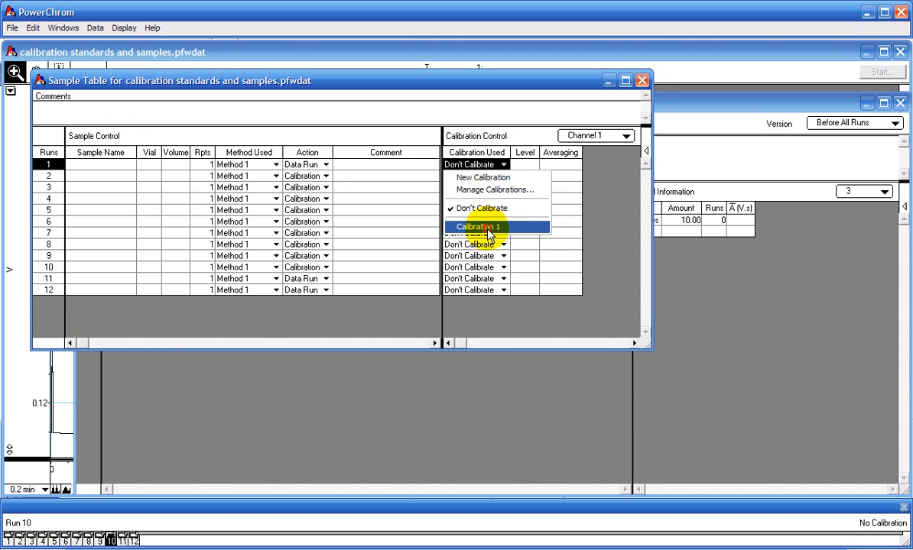
pyautogui.click(478, 225)
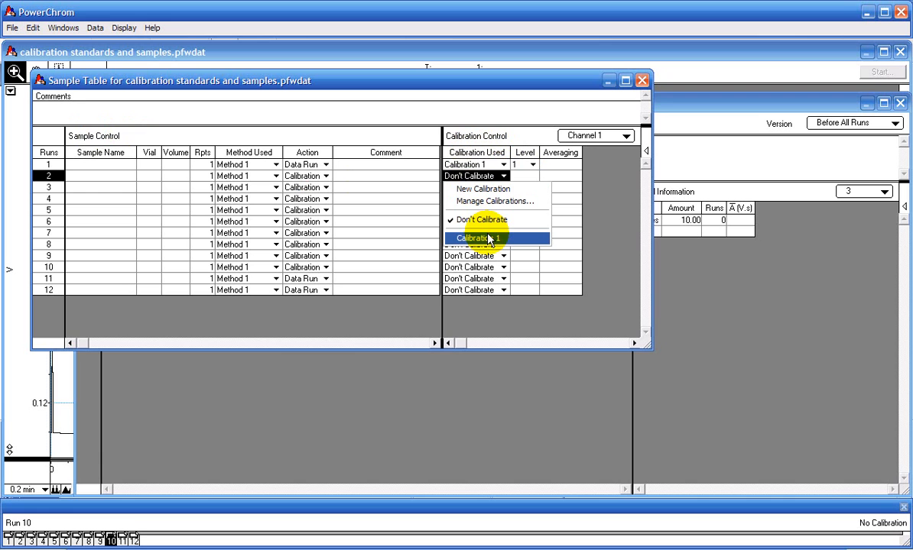
pyautogui.click(471, 237)
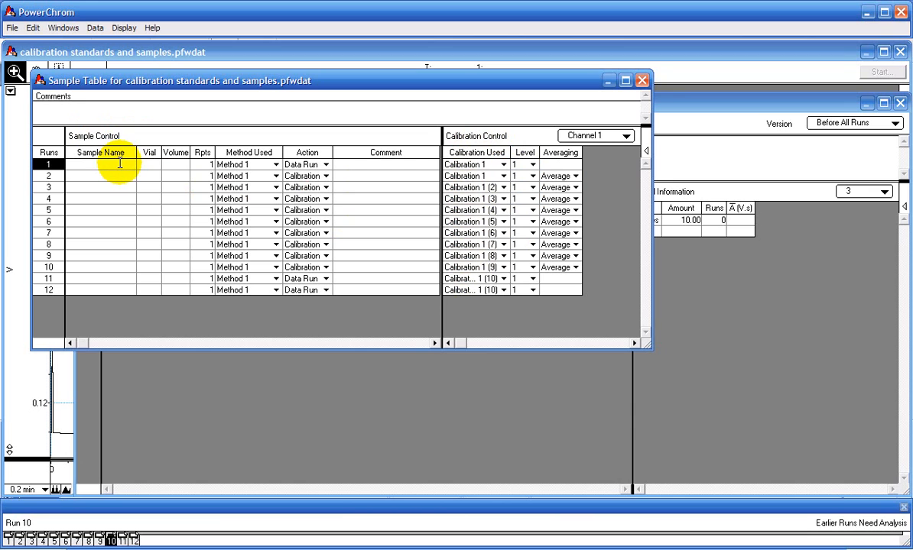
# Enter run names such as blank and 1 ppm chloride in the sample table.
pyautogui.write('blar')
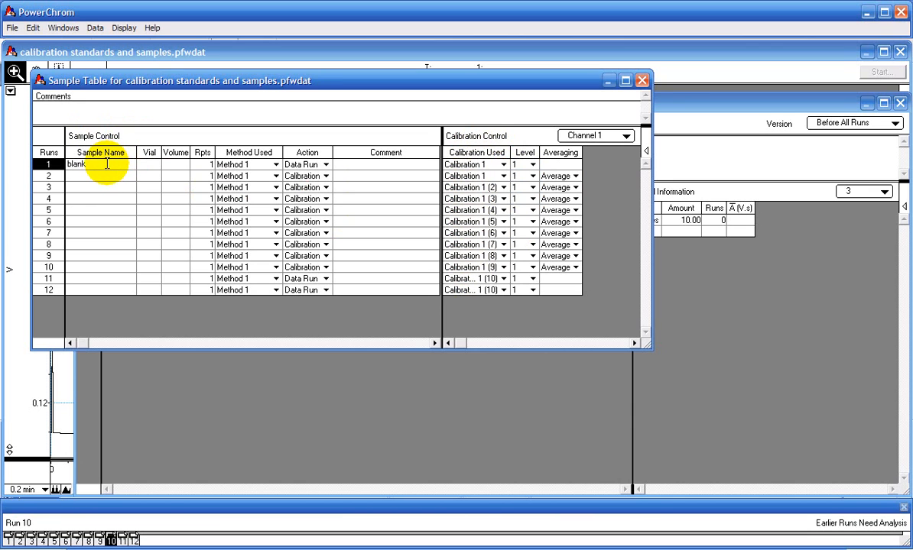
pyautogui.write('1')
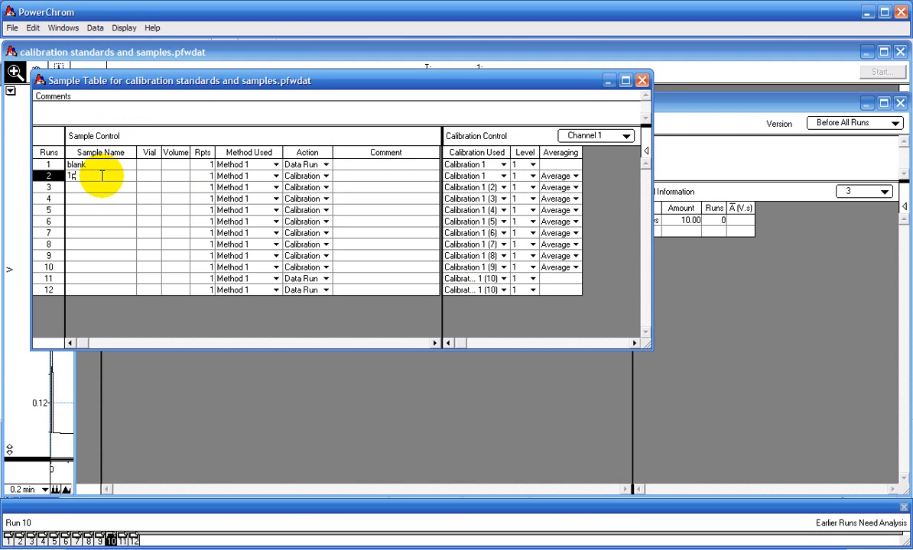
pyautogui.write('pmm chloride')
pyautogui.click(101, 289)
pyautogui.write('sample 2')
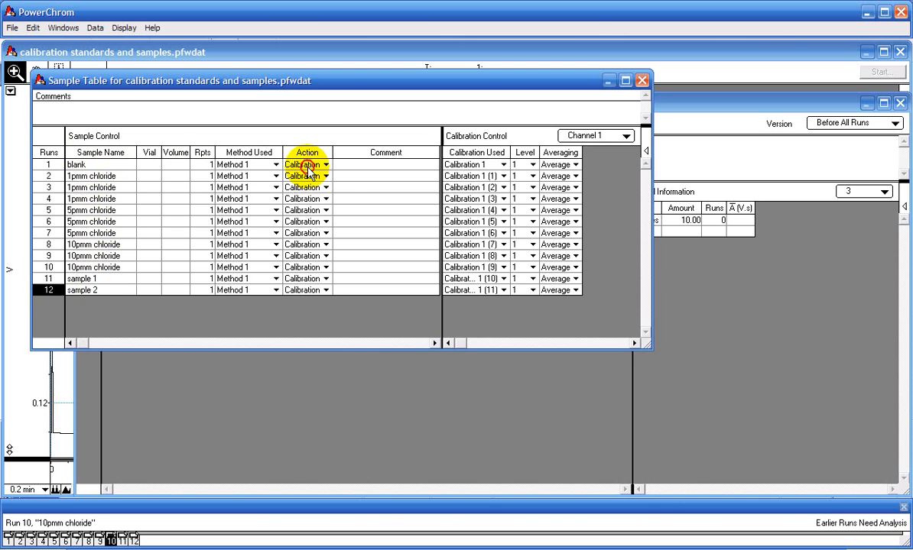
# Set the blank and sample 2 runs' Action to Data Run.
pyautogui.click(306, 165)
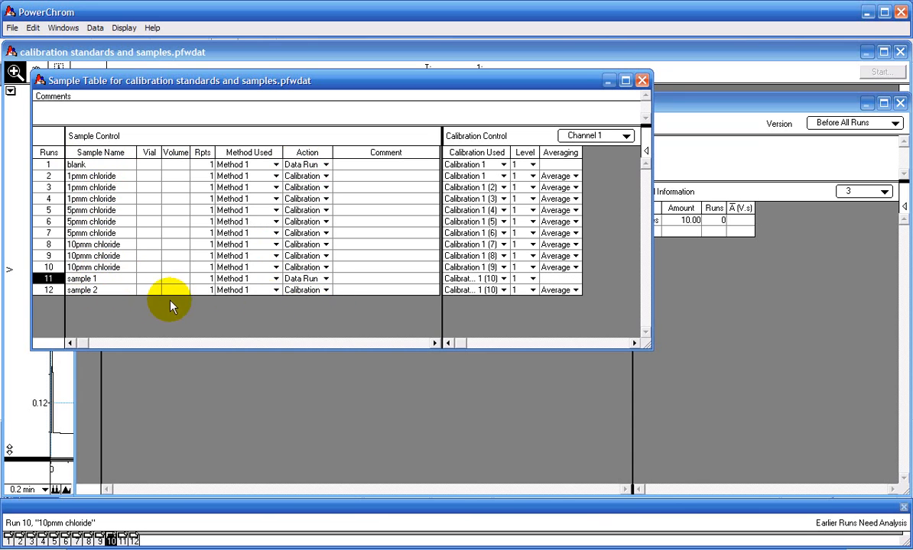
pyautogui.click(324, 290)
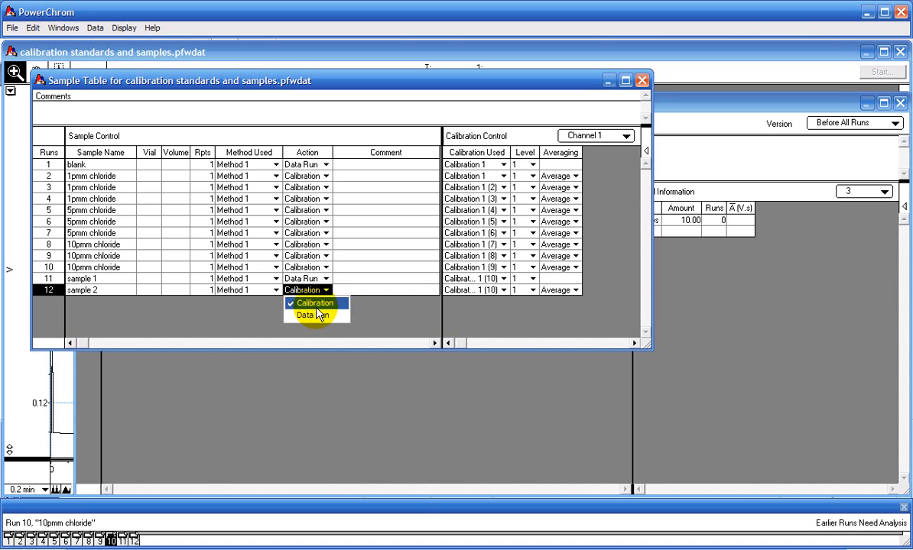
pyautogui.click(309, 316)
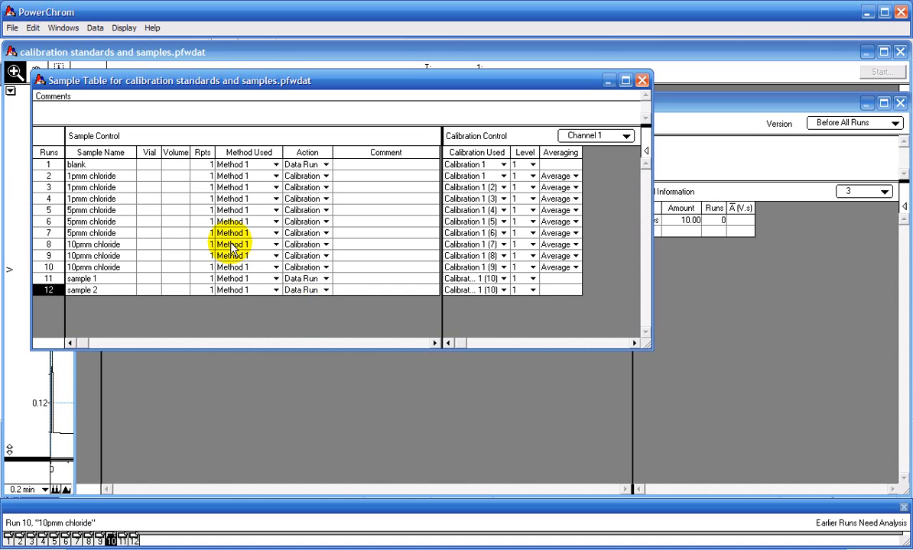
pyautogui.click(47, 175)
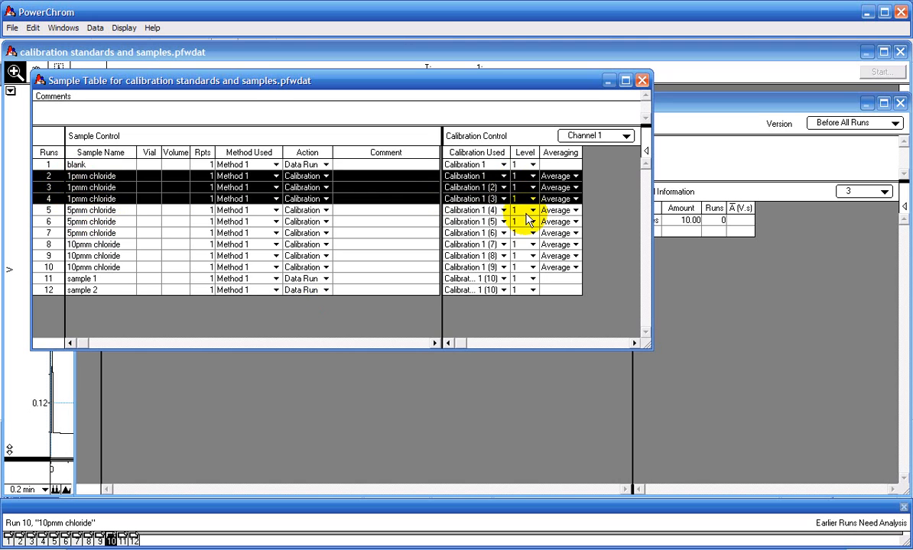
# Assign calibration level 2 to the 5 ppm runs and level 3 to the 10 ppm runs.
pyautogui.click(524, 209)
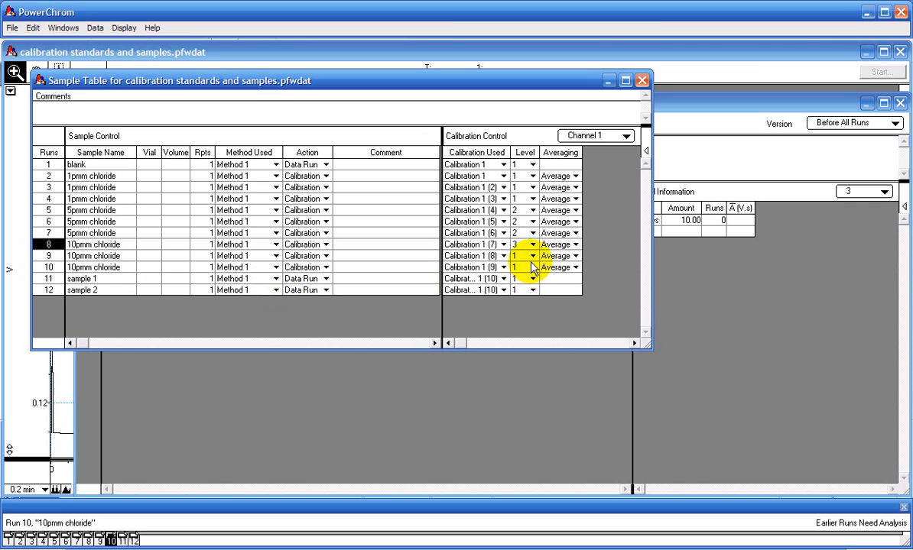
pyautogui.click(533, 268)
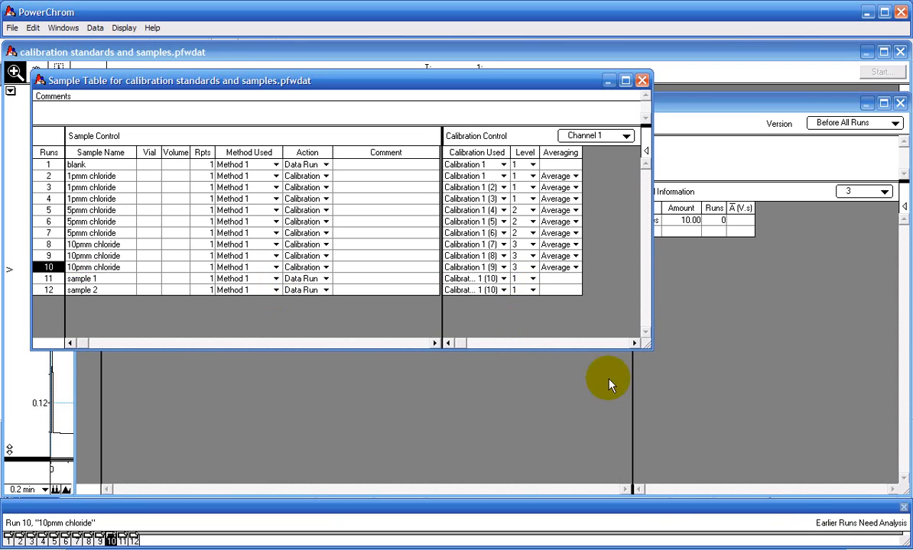
pyautogui.moveTo(822, 529)
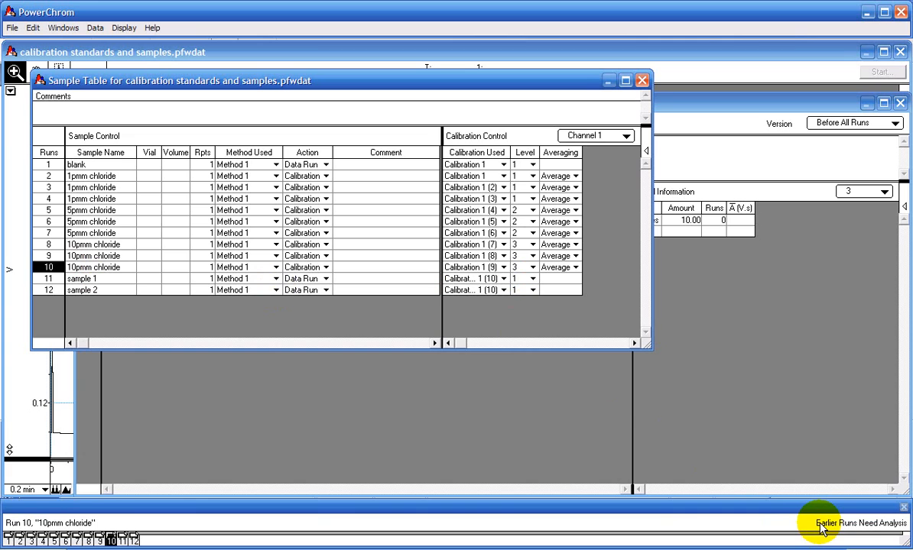
pyautogui.moveTo(858, 529)
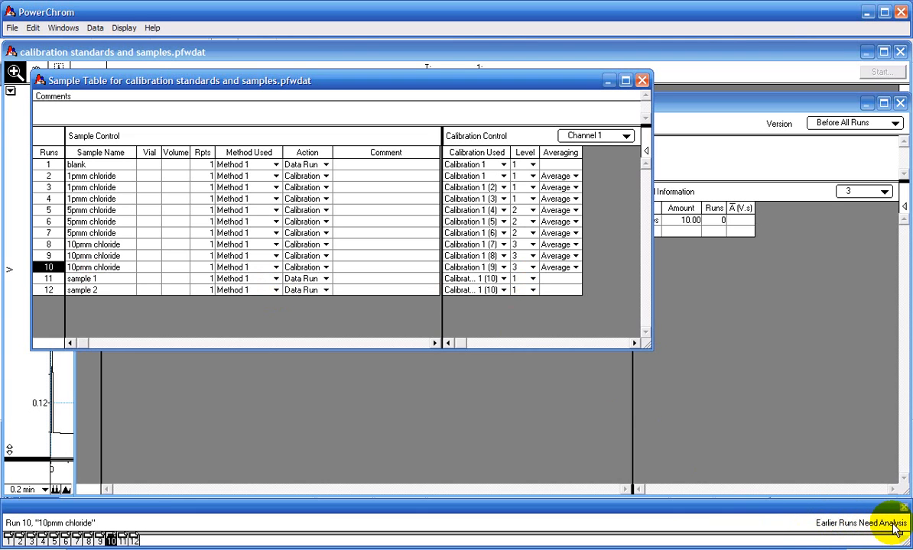
pyautogui.moveTo(123, 28)
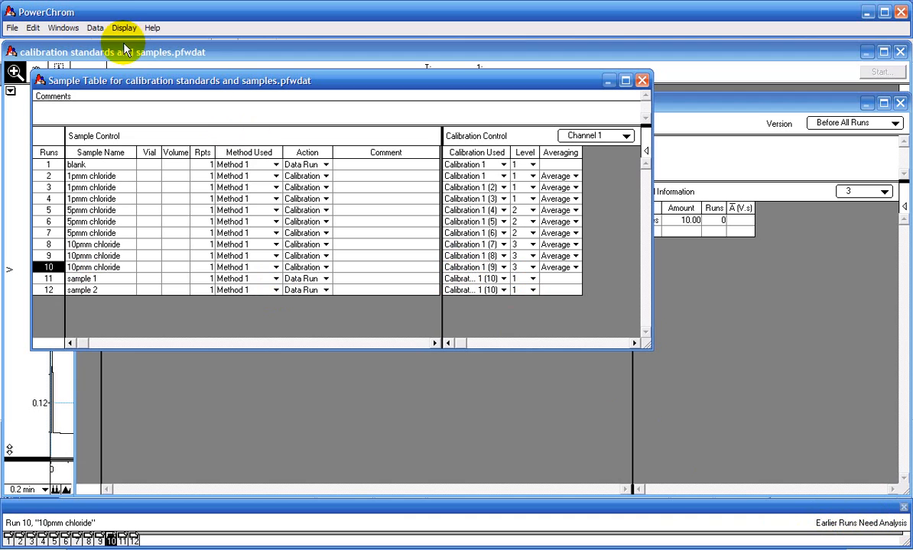
# Verify the document and dismiss the 'No problems detected' message.
pyautogui.click(95, 28)
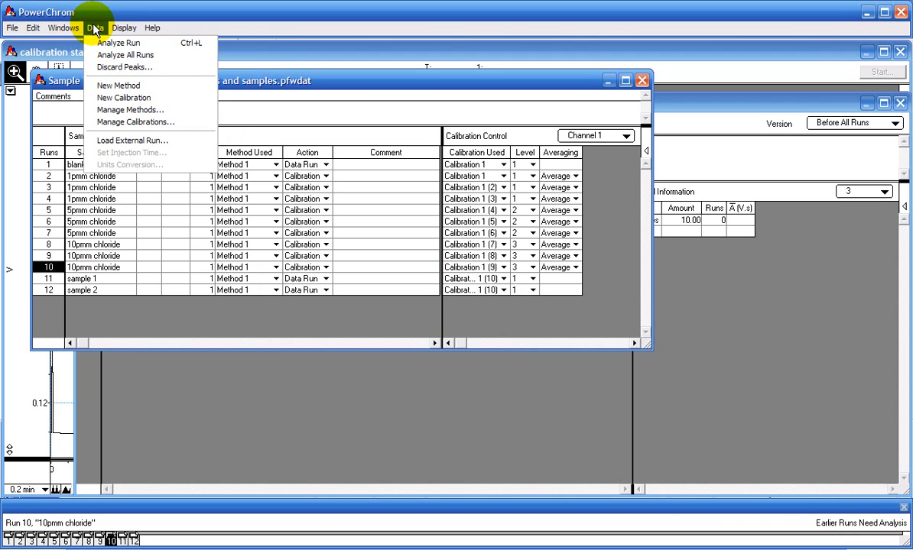
pyautogui.click(12, 28)
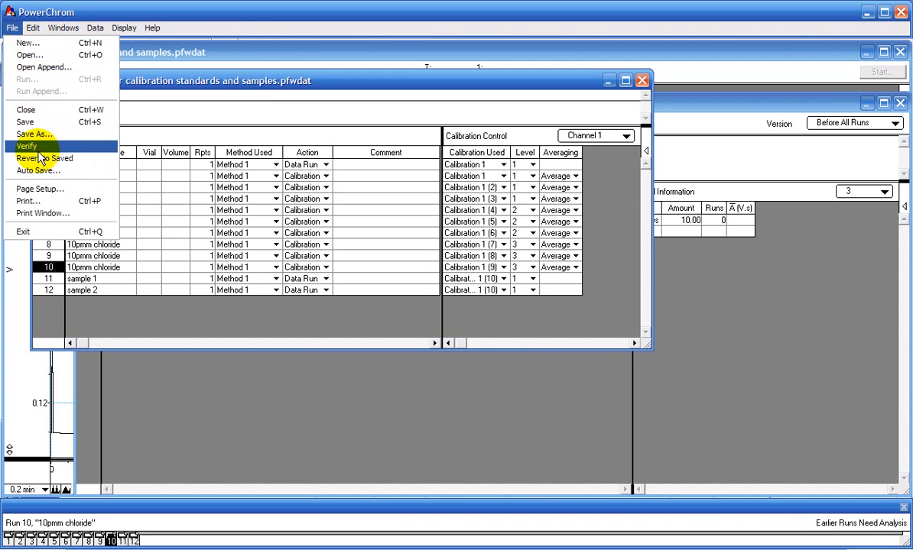
pyautogui.click(29, 146)
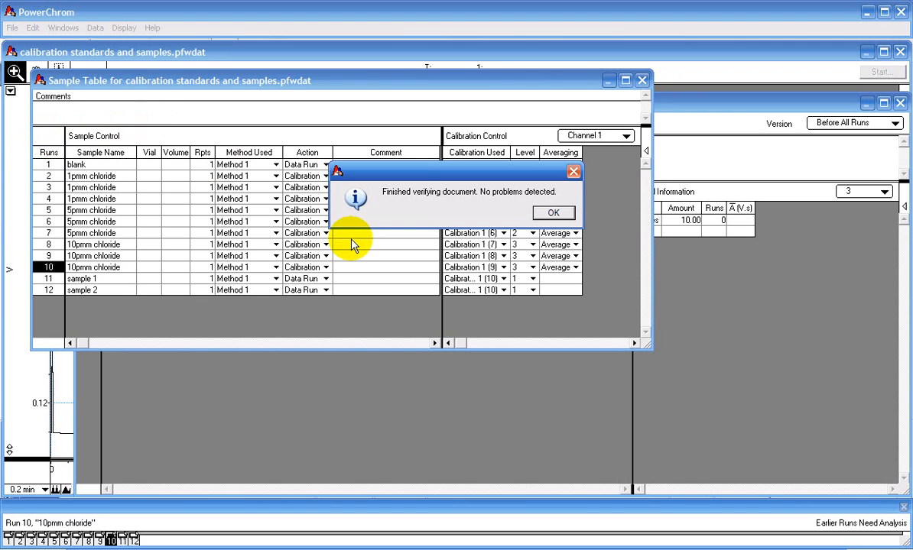
pyautogui.moveTo(421, 200)
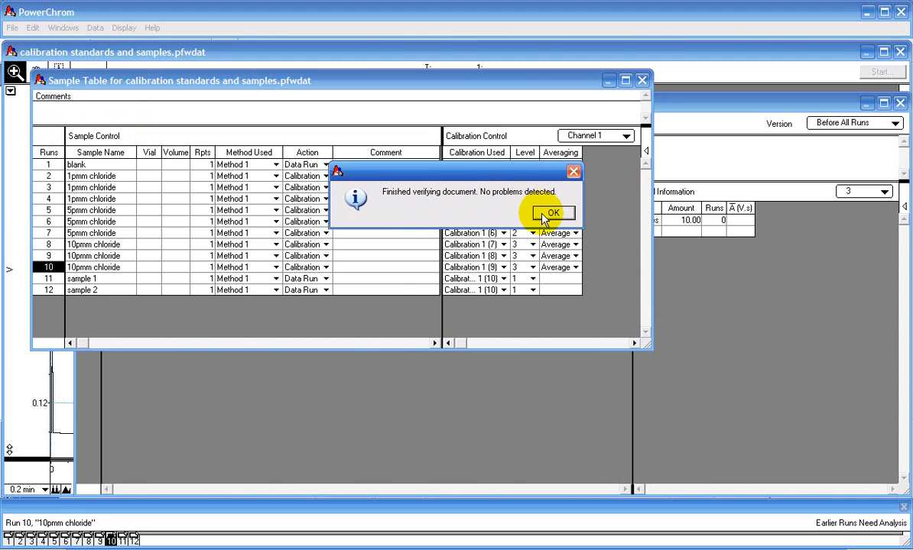
pyautogui.click(552, 213)
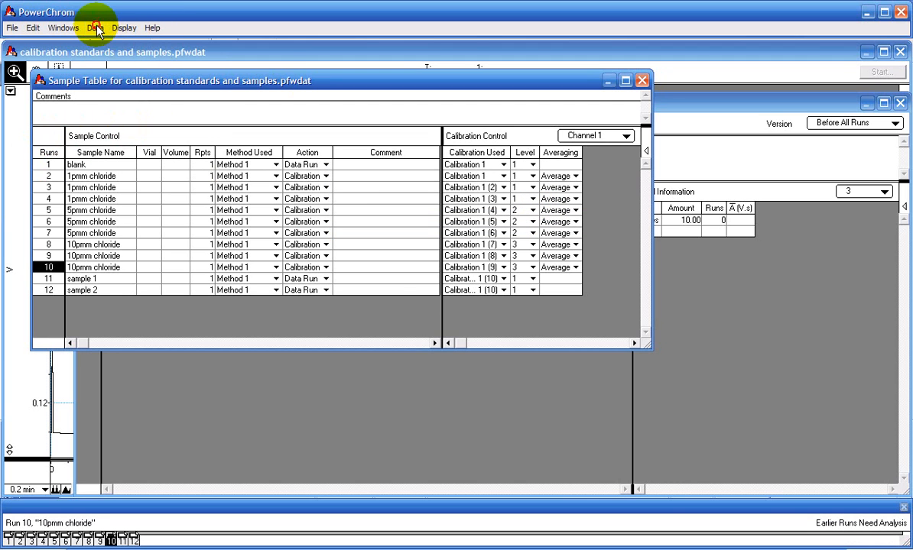
# Bring up the Data menu to manage calibrations.
pyautogui.click(94, 28)
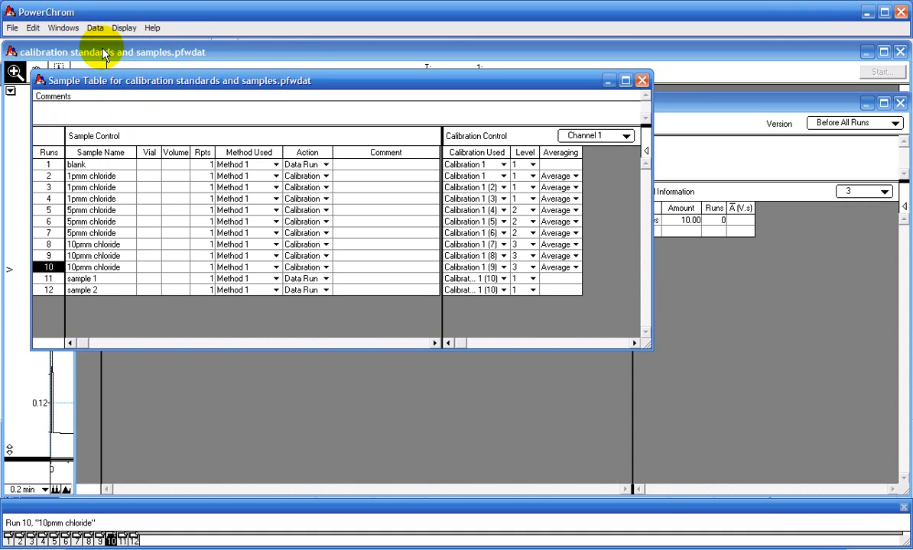
pyautogui.moveTo(62, 28)
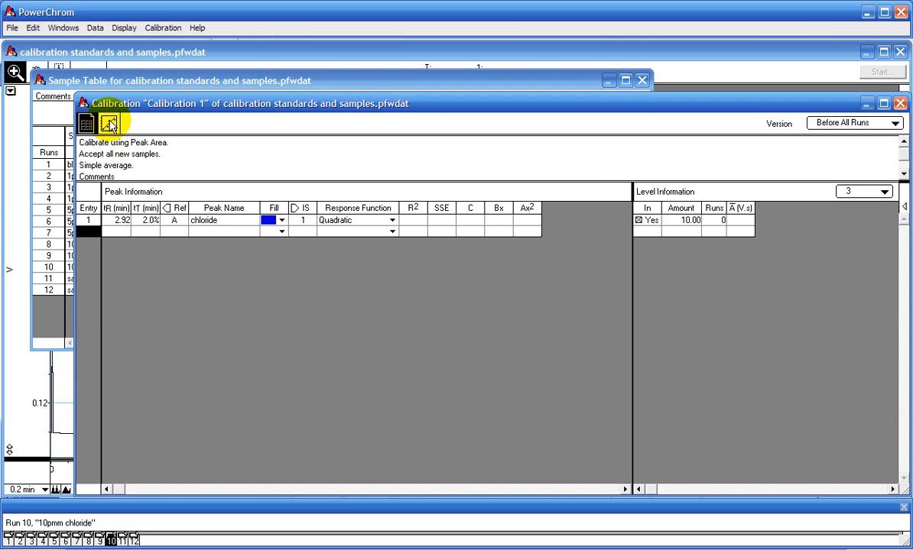
# Show the chloride peak's response curve for Calibration 1 as of After Run 10.
pyautogui.click(110, 124)
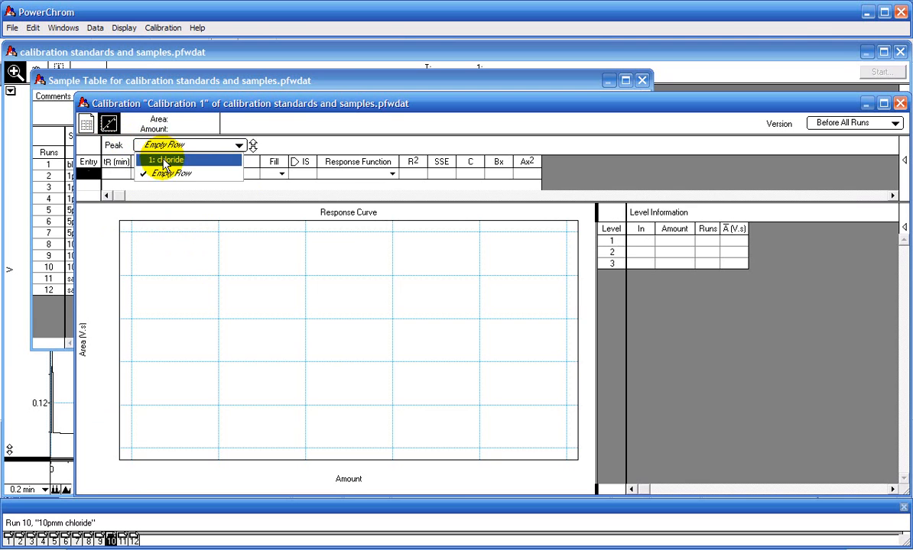
pyautogui.click(162, 160)
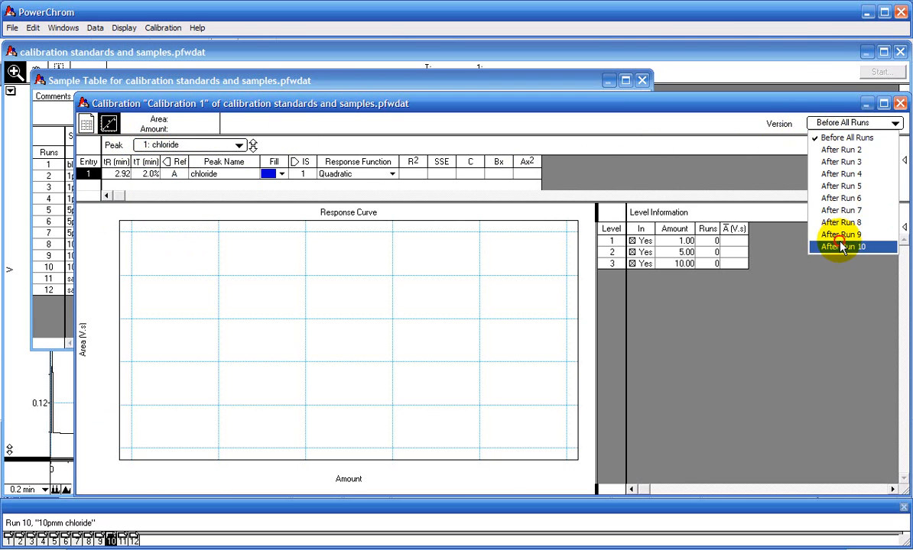
pyautogui.click(843, 246)
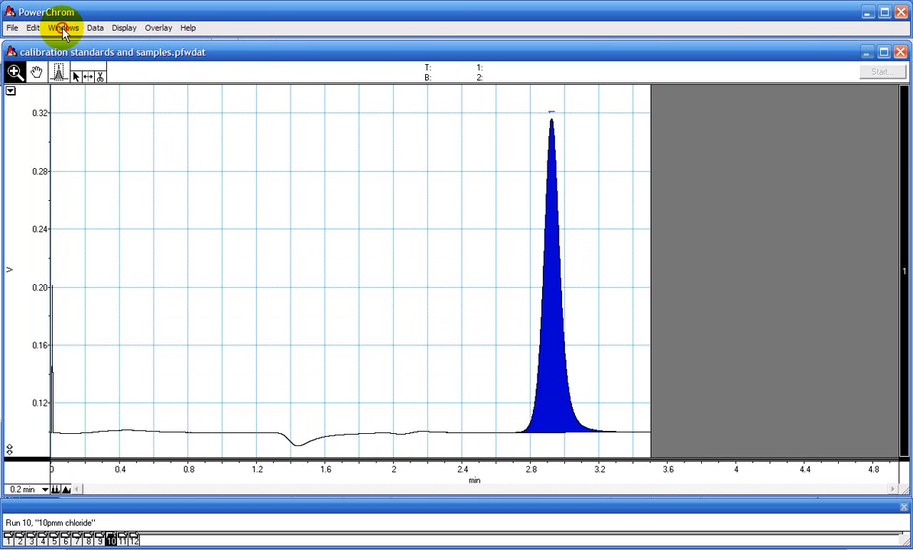
# Open the peak report and display Run 9's chloride results.
pyautogui.click(63, 29)
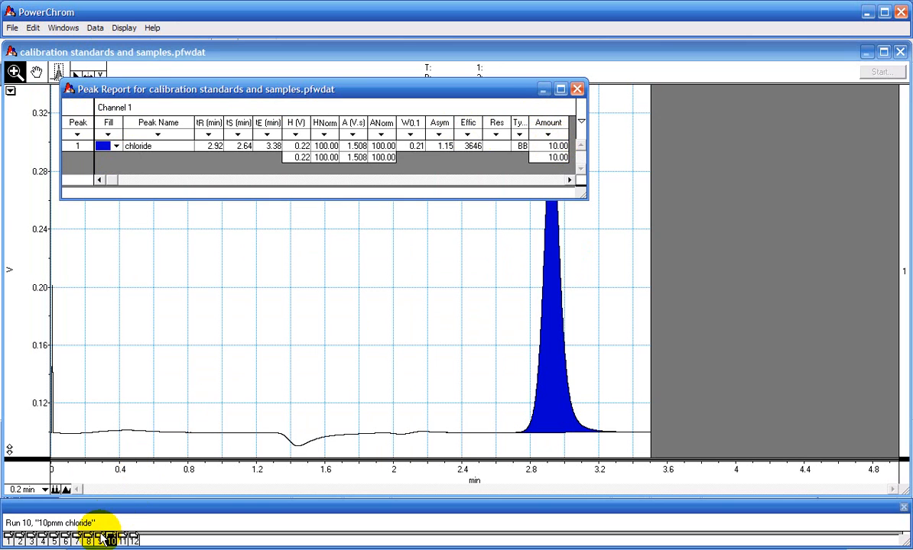
pyautogui.click(88, 540)
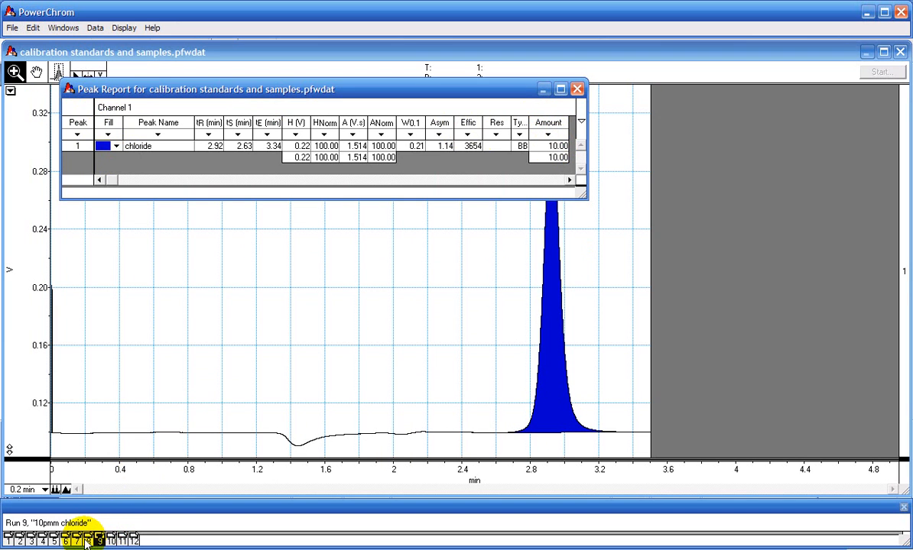